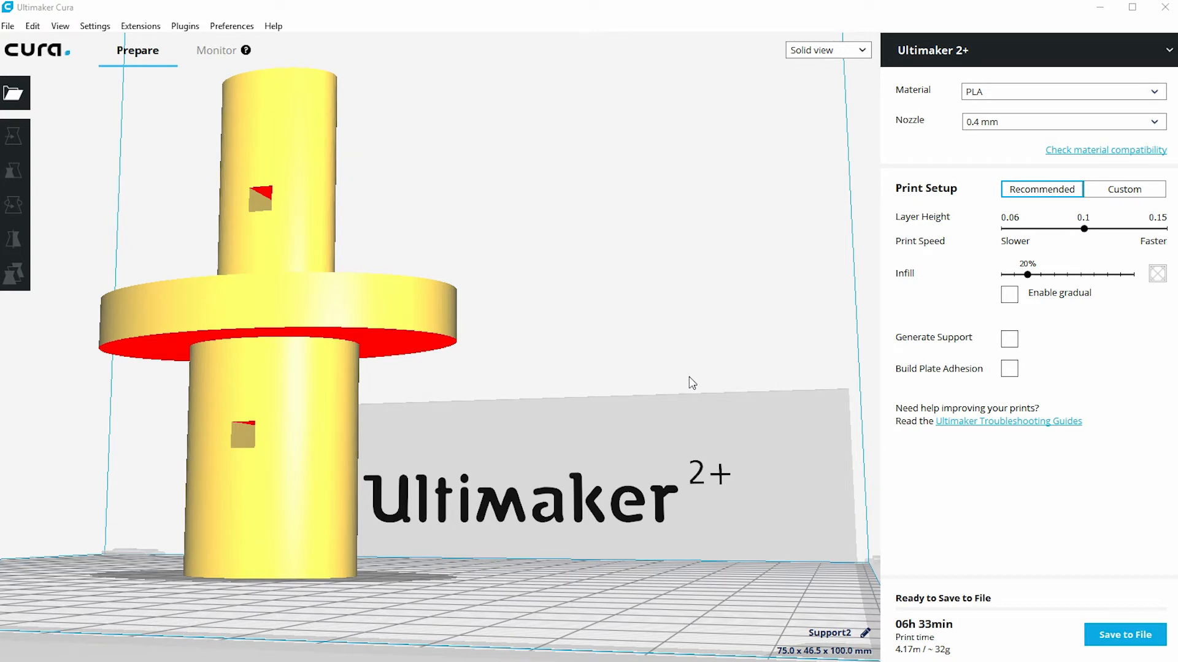
pyautogui.moveTo(272, 388)
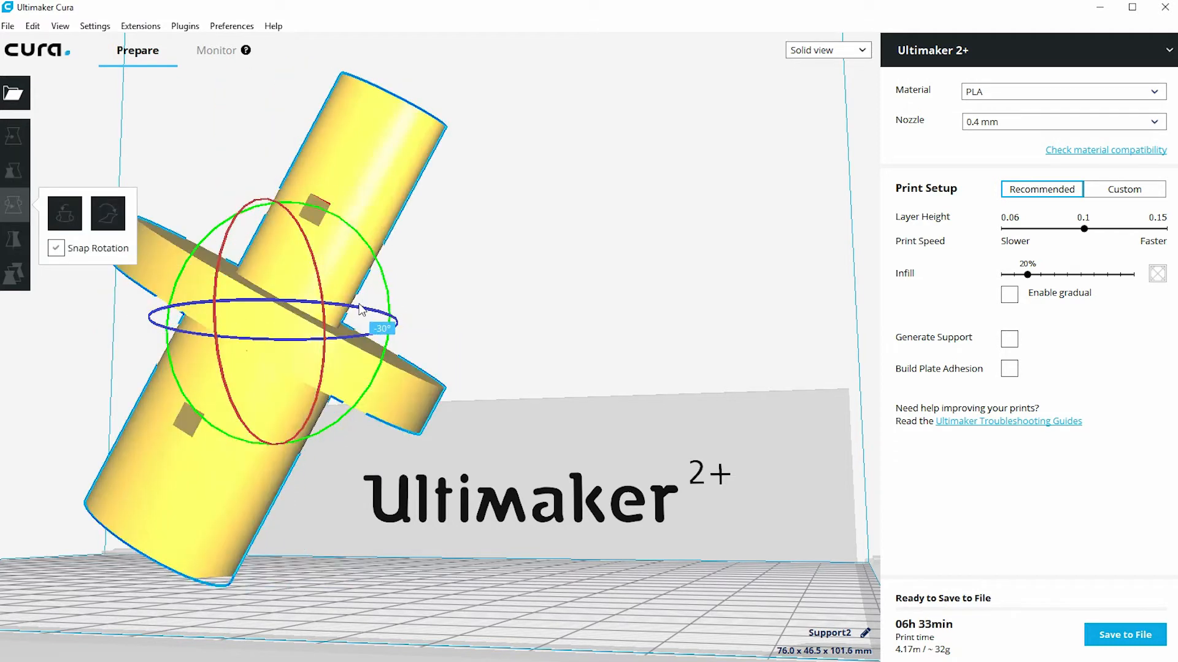
# Select Support2 and set its Z position to -50 mm, sinking half of it into the plate
pyautogui.moveTo(361, 312); pyautogui.dragTo(311, 349)
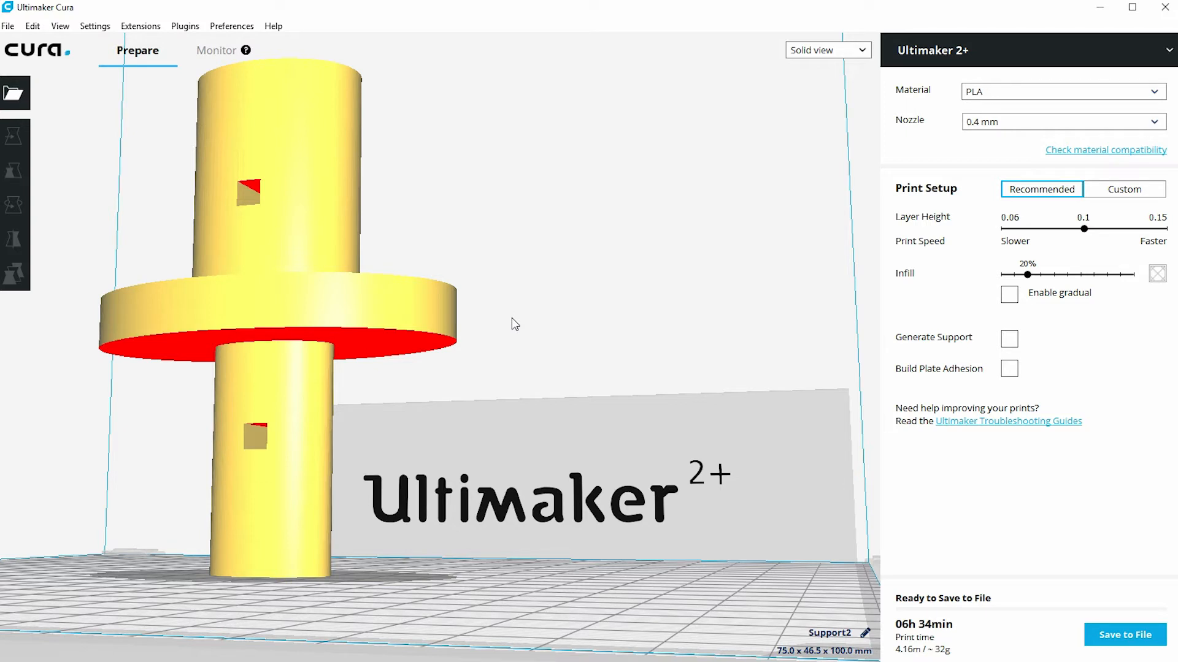
pyautogui.moveTo(294, 263)
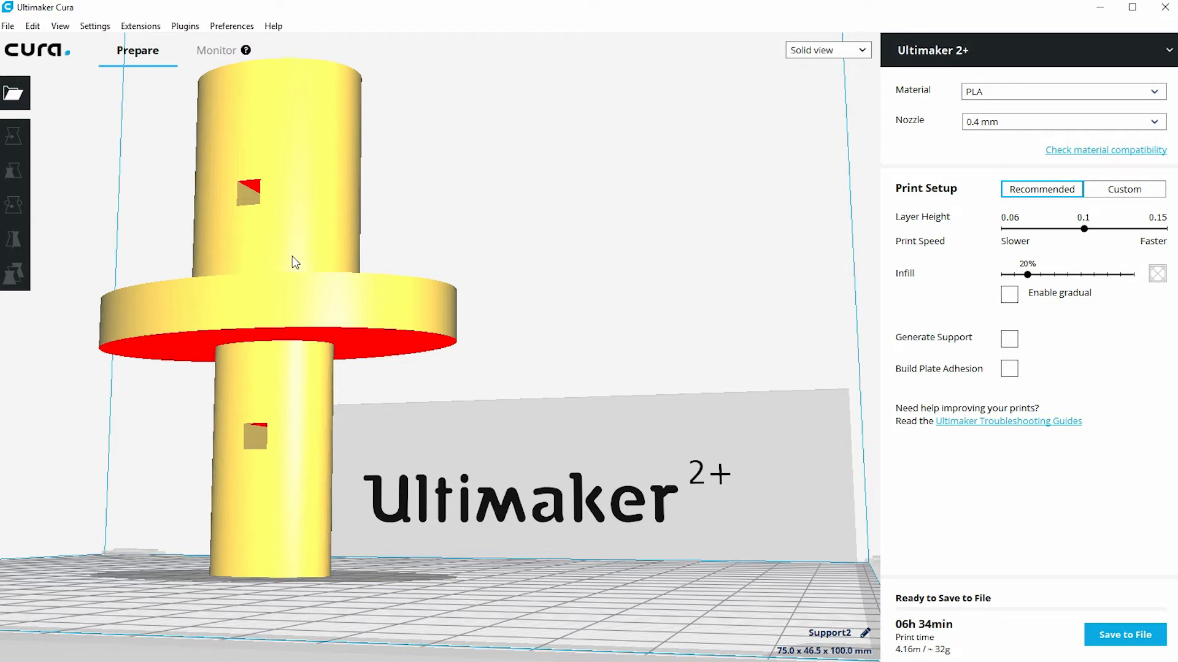
pyautogui.click(15, 175)
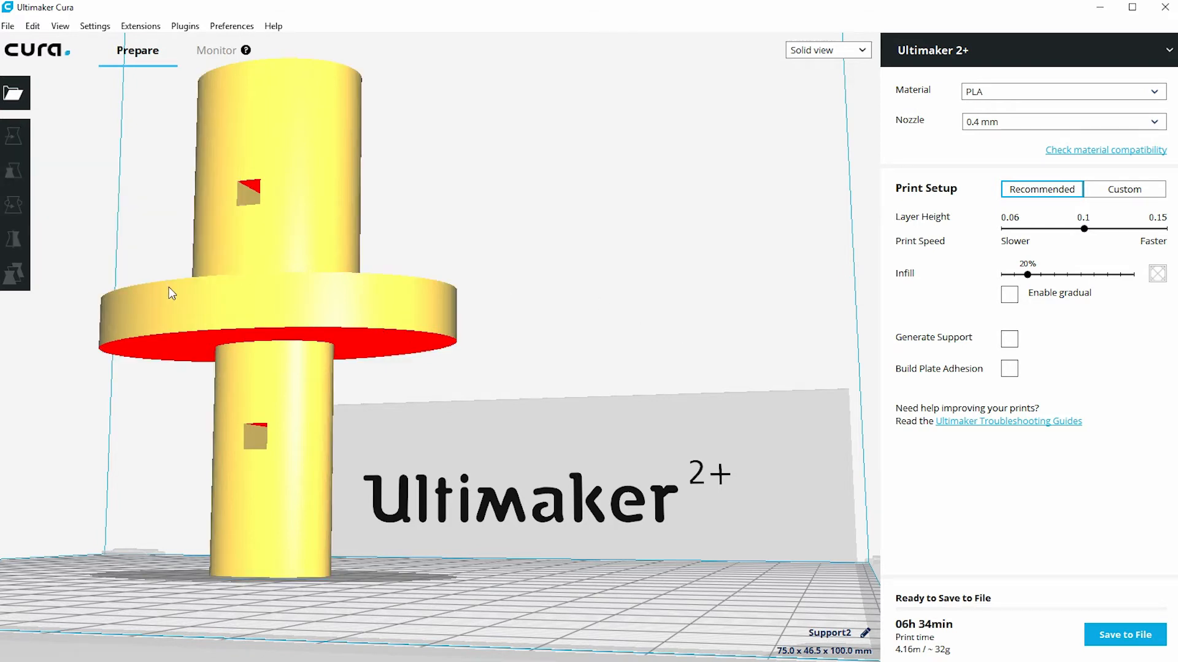
pyautogui.moveTo(152, 310)
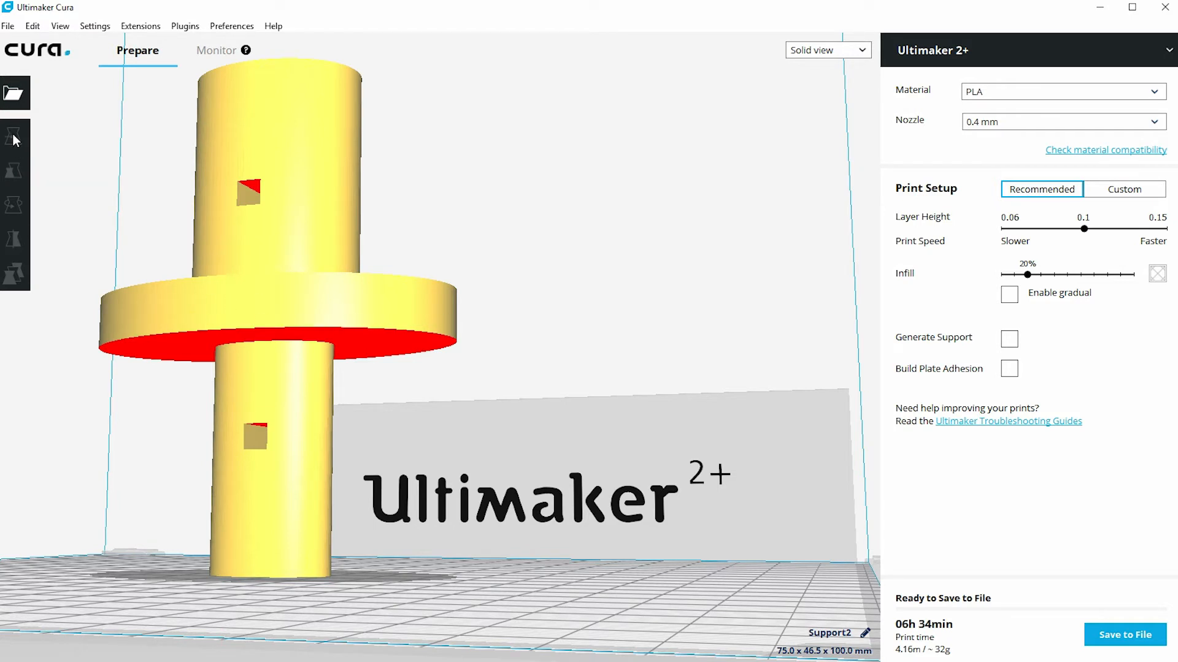
pyautogui.click(12, 137)
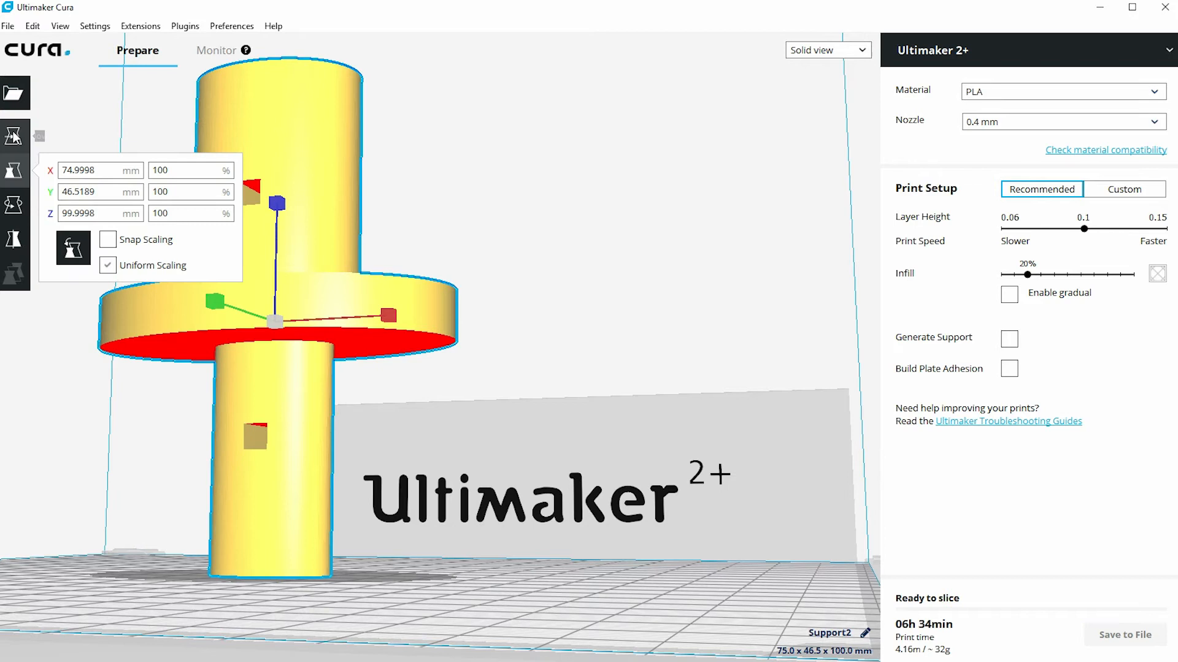
pyautogui.click(13, 133)
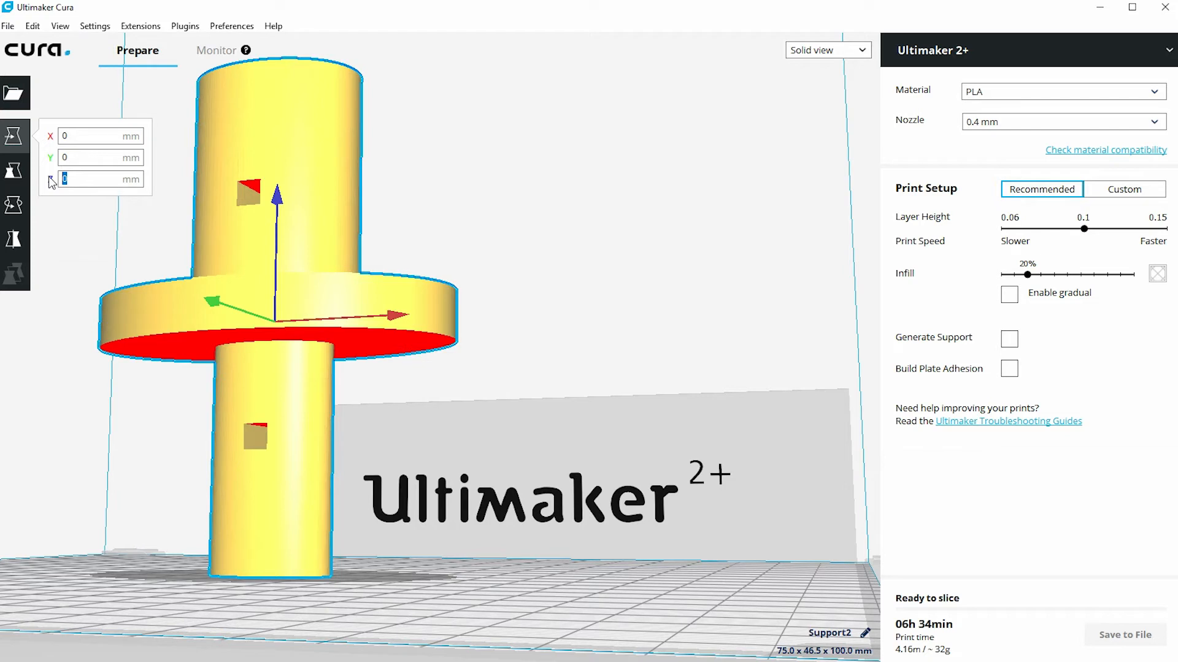
pyautogui.write('-5')
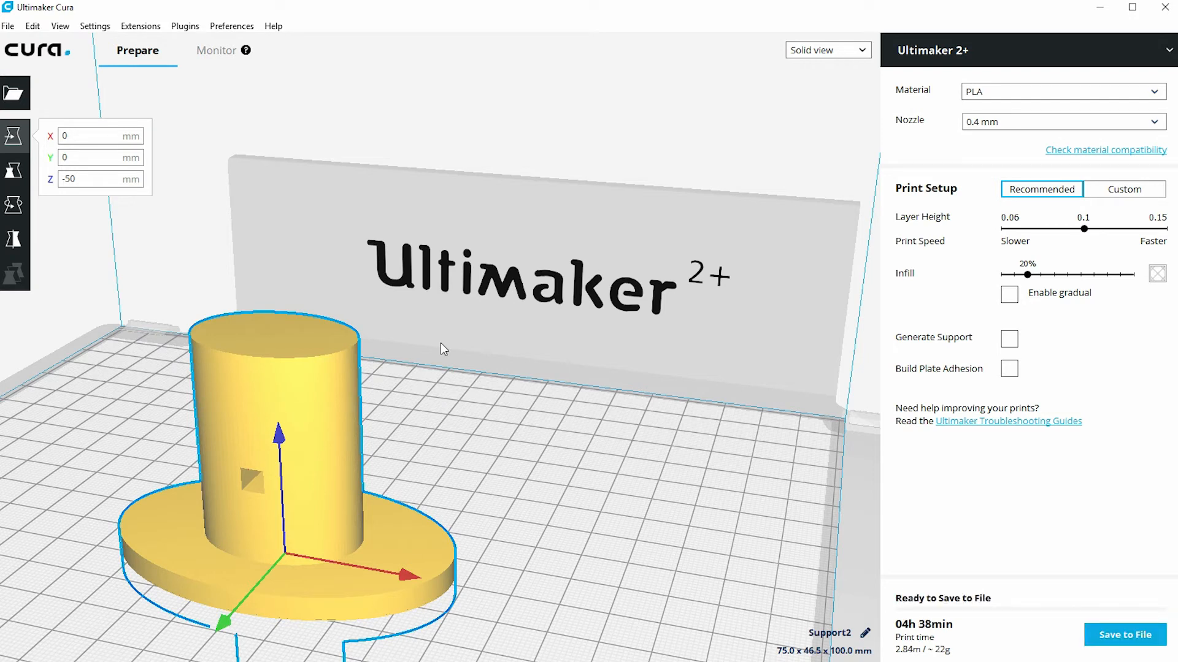
pyautogui.moveTo(360, 410)
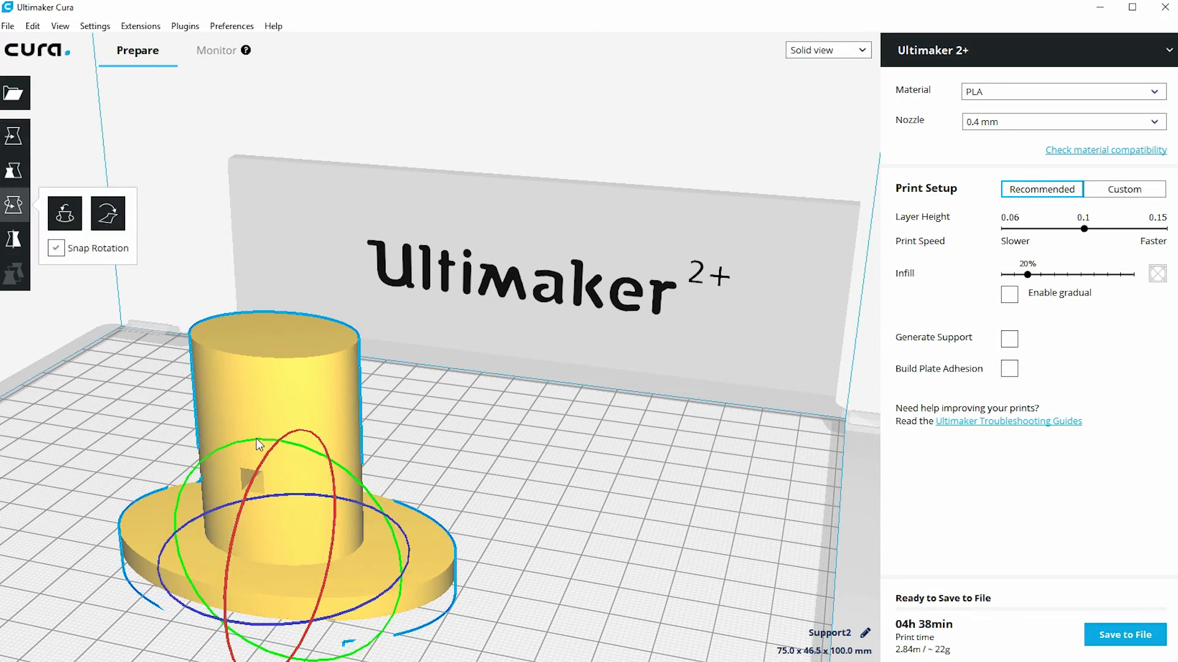
# Rotate the sunken model so a slimmer column remains, dropping the estimate to 3h 37min
pyautogui.moveTo(257, 443); pyautogui.dragTo(269, 574)
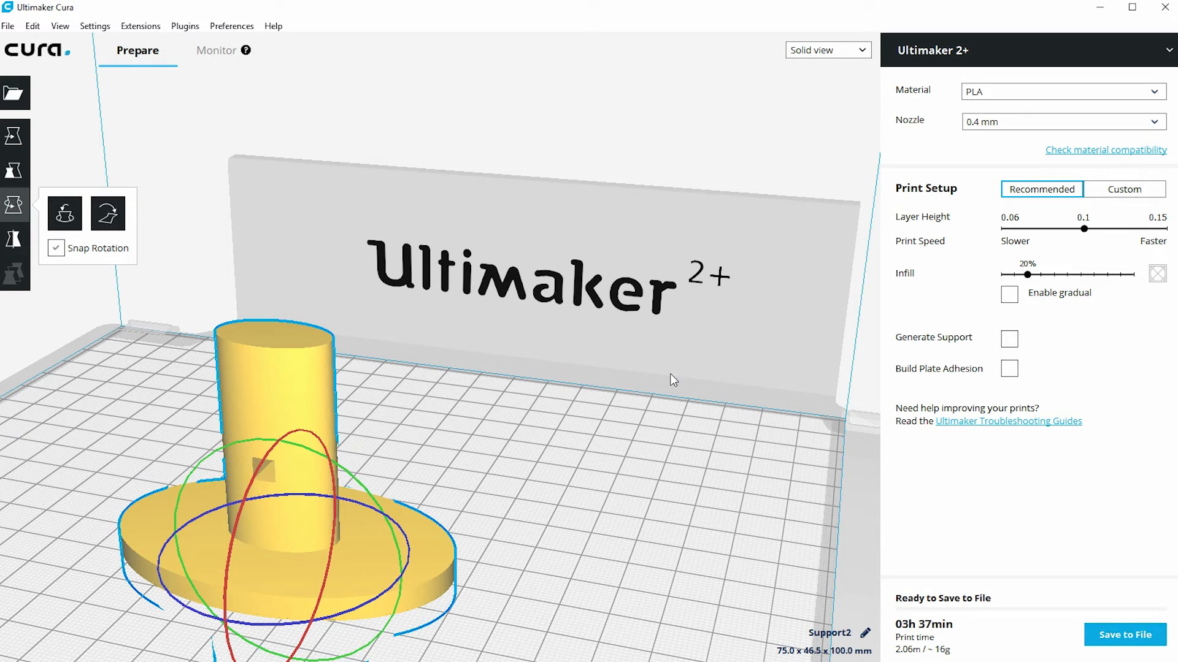
pyautogui.moveTo(787, 370)
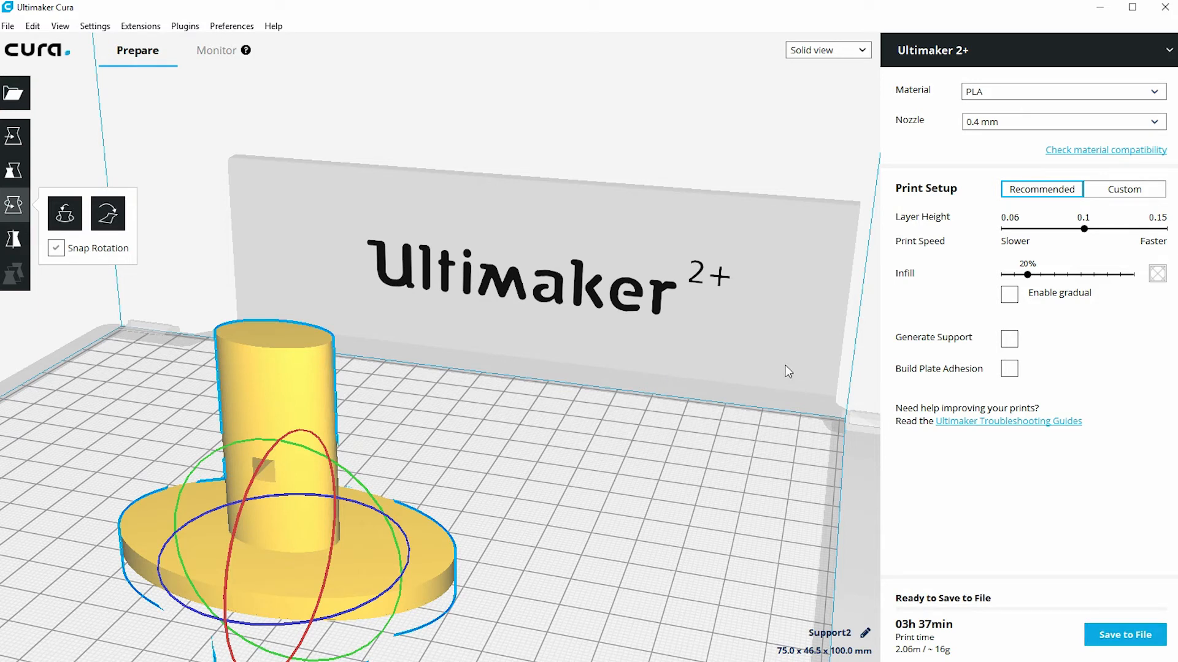
pyautogui.moveTo(447, 523)
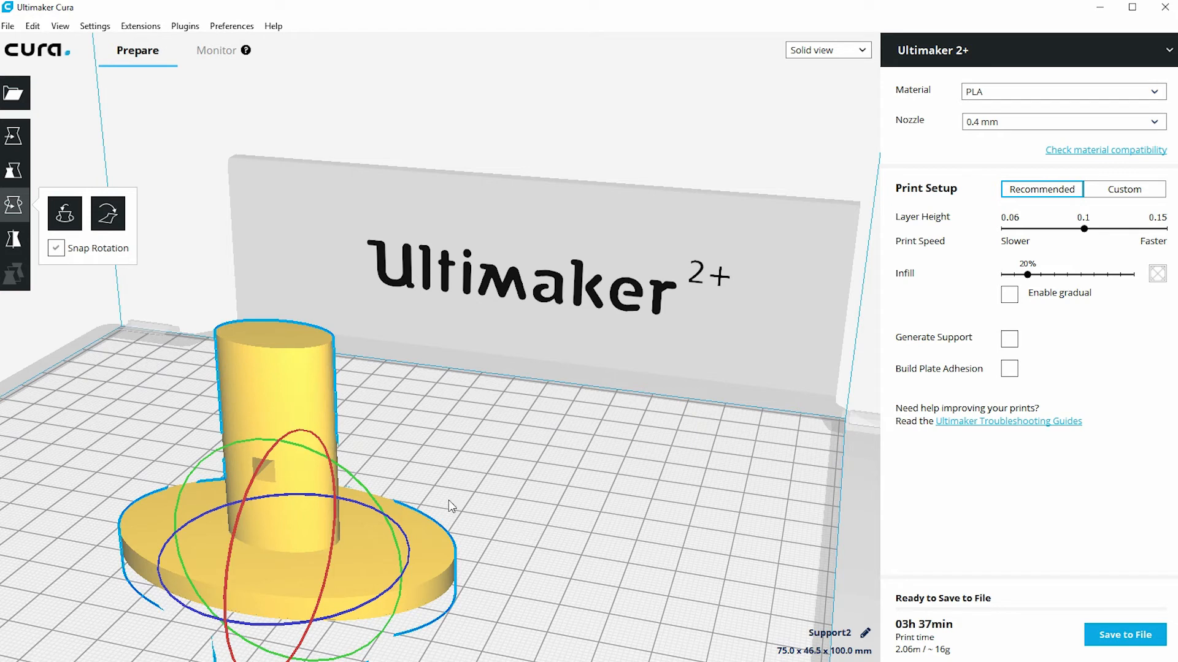
pyautogui.moveTo(498, 618)
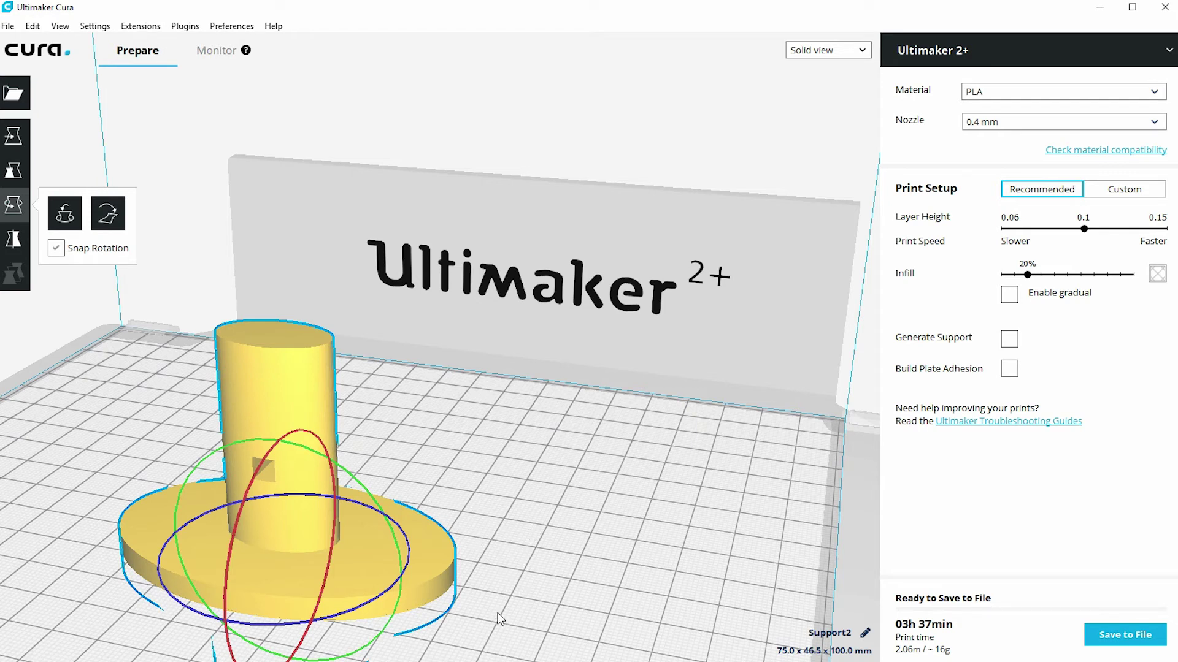
pyautogui.moveTo(371, 621)
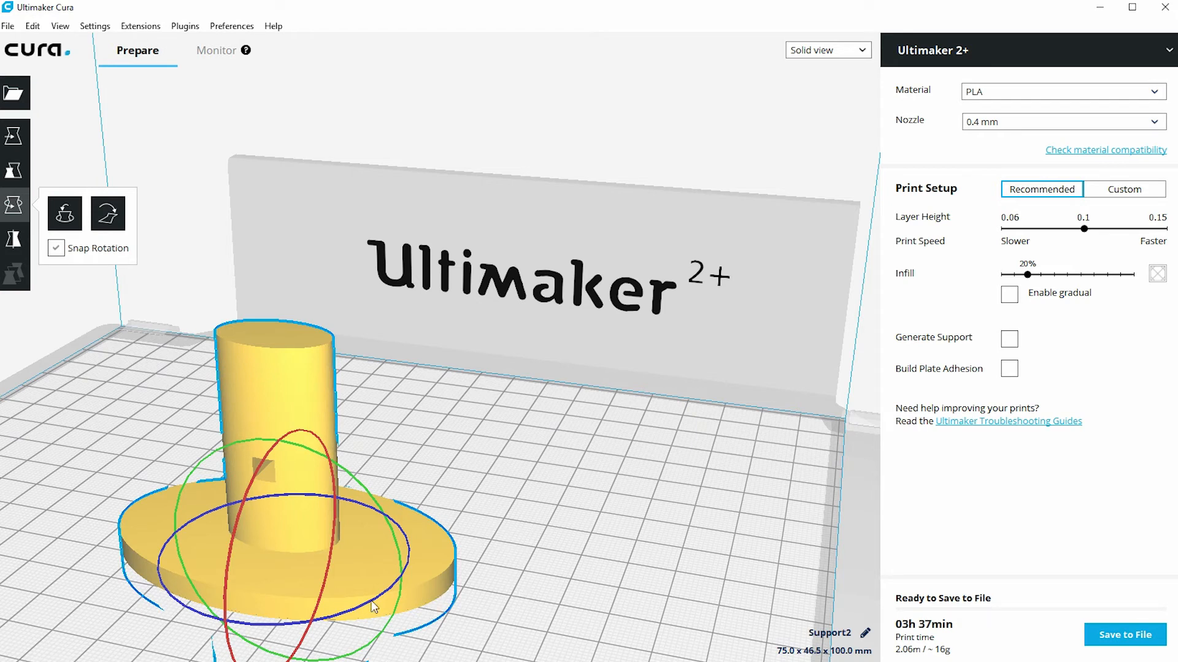
pyautogui.moveTo(318, 616)
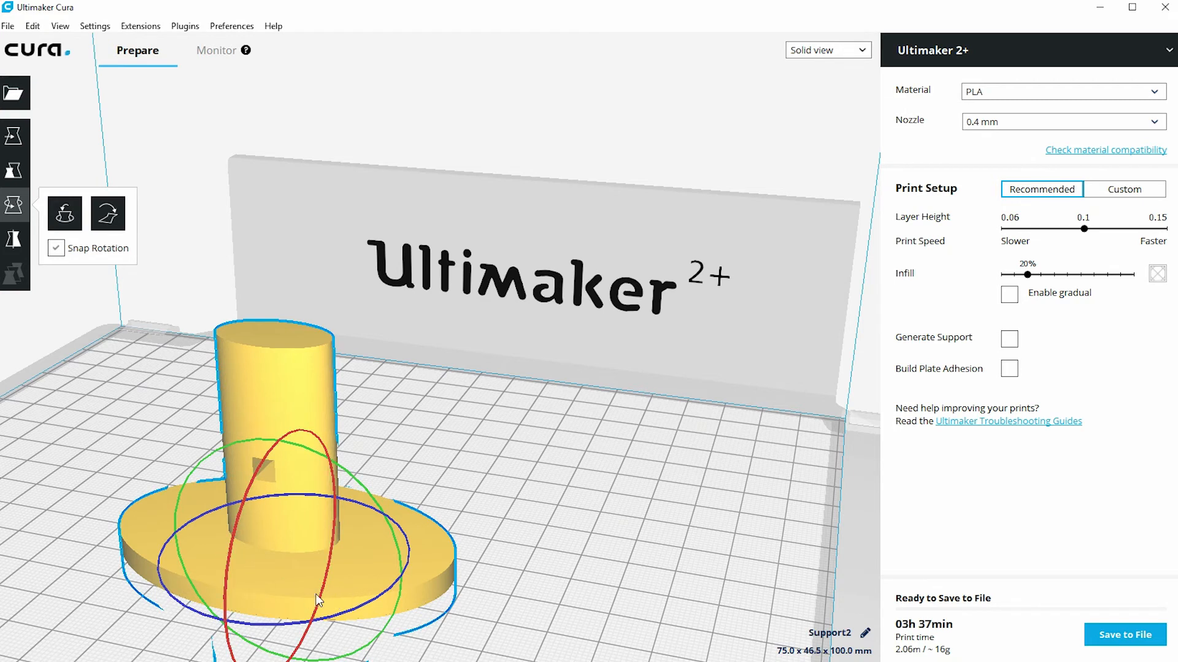
pyautogui.moveTo(382, 606)
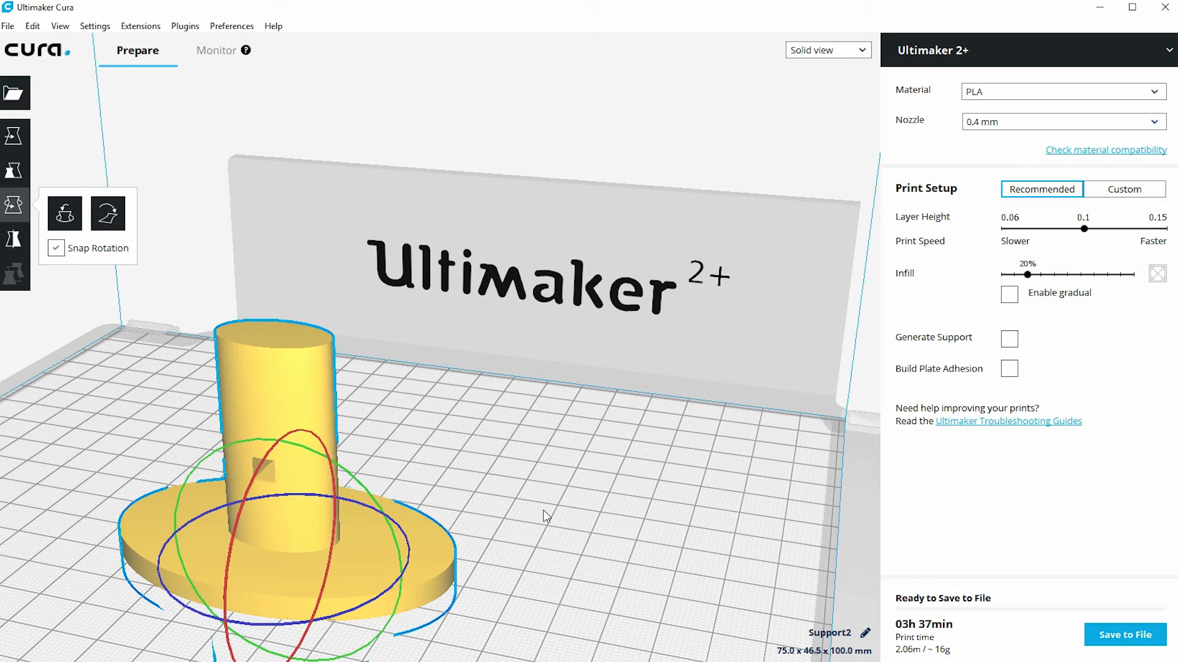
pyautogui.moveTo(31, 179)
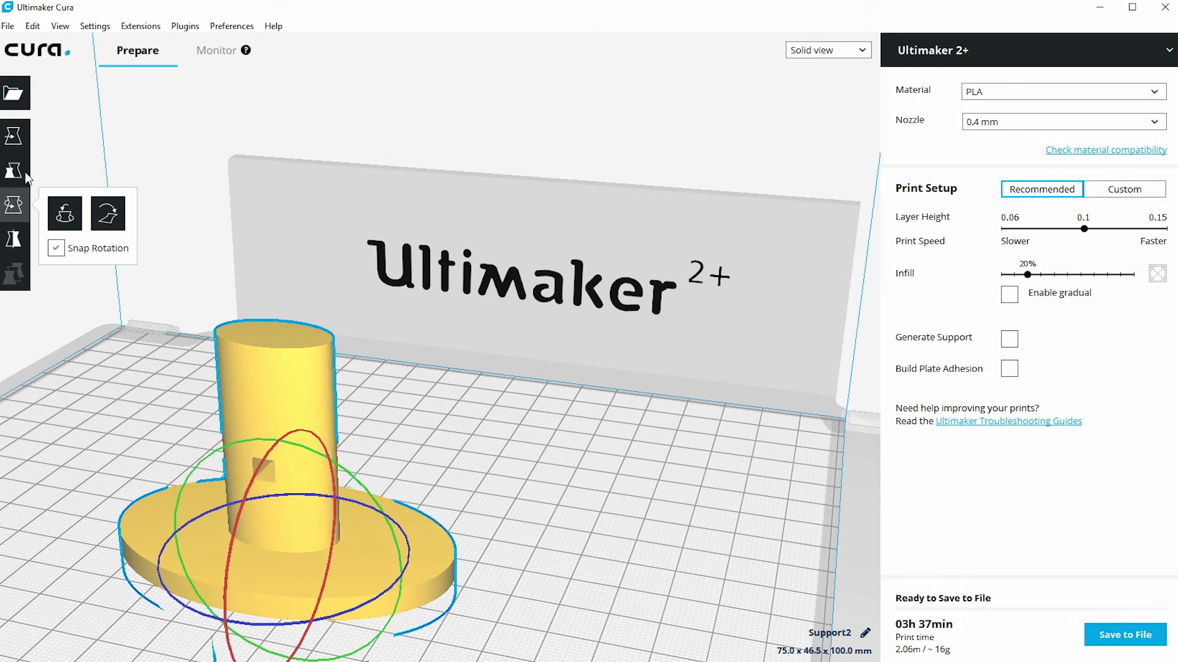
# Set Support2's Z position back to 0 mm and deselect it on the plate
pyautogui.click(12, 135)
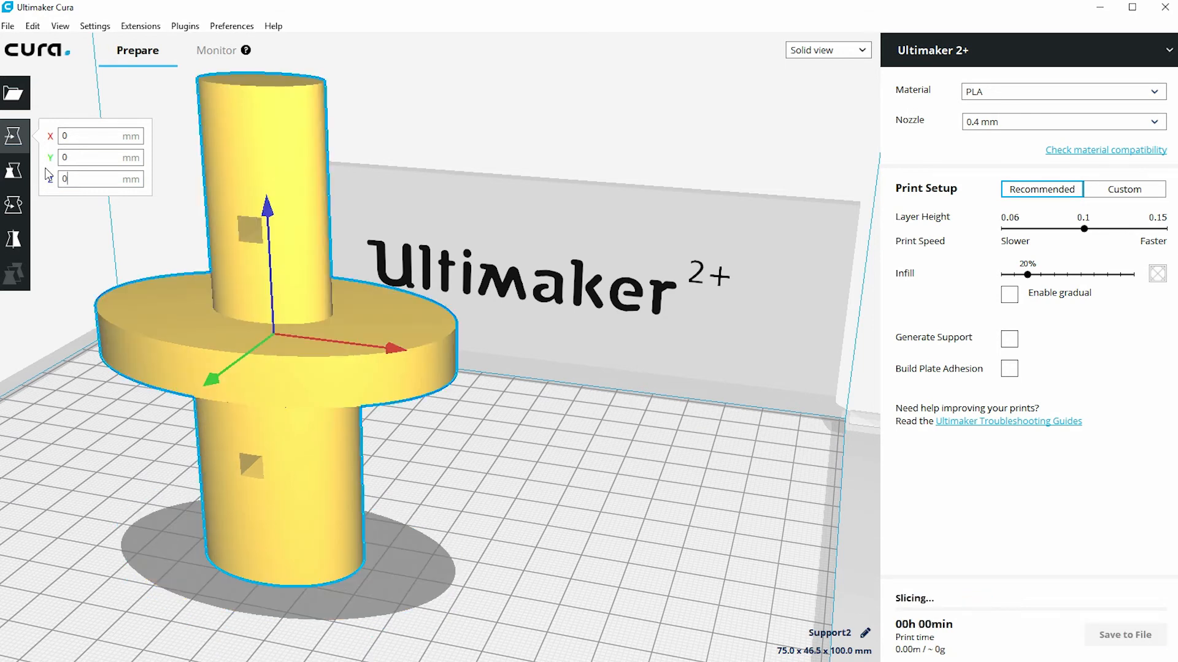
pyautogui.click(552, 395)
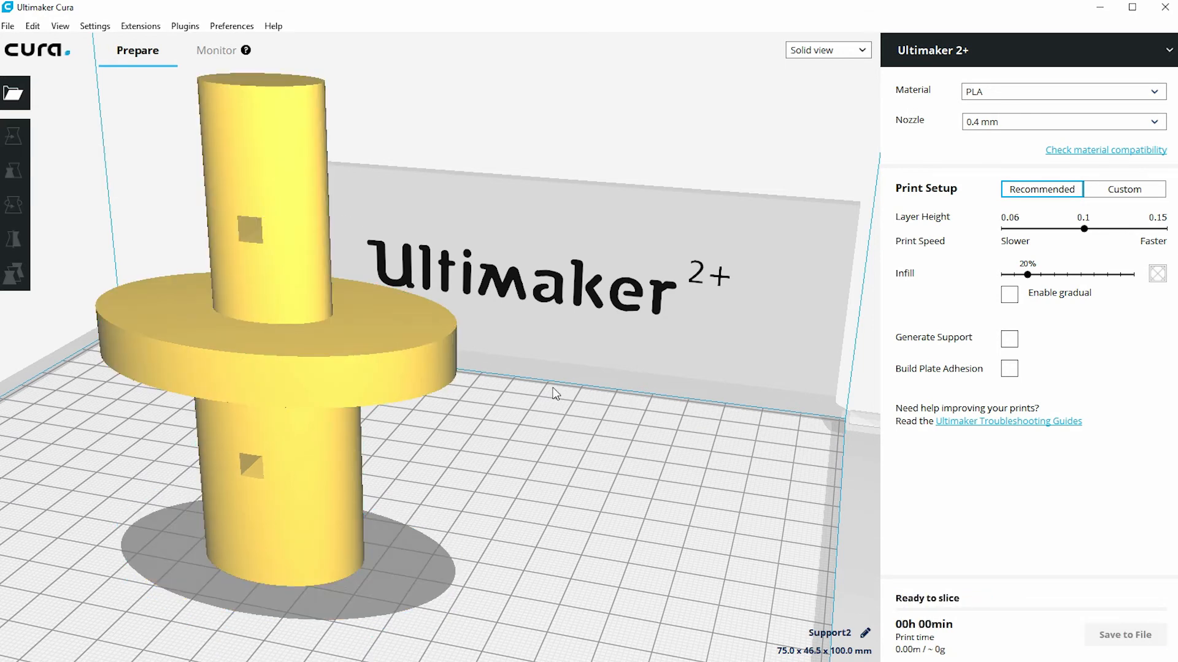